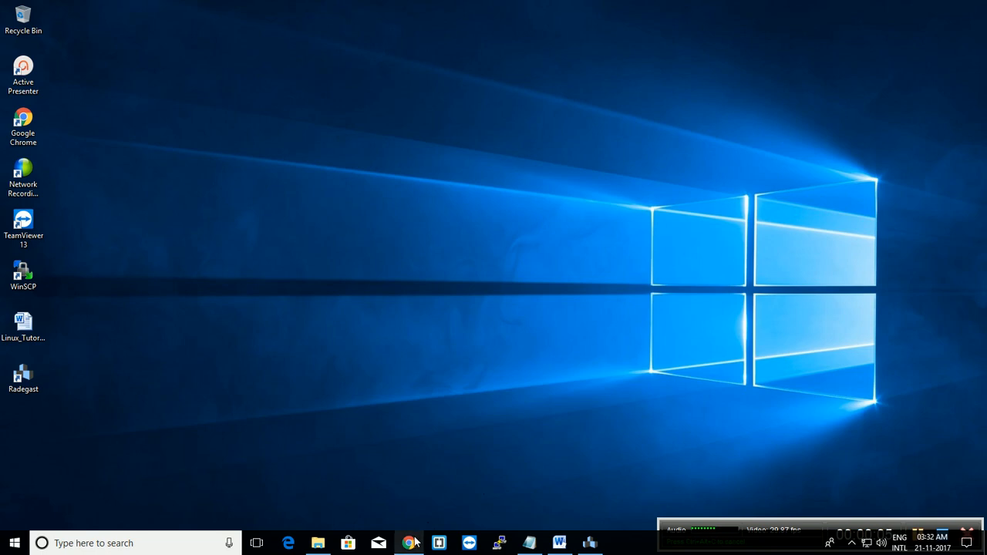
# Step: Search Google in Chrome for 'vmware workstation pro 14' and pick the official VMware download result
pyautogui.click(411, 543)
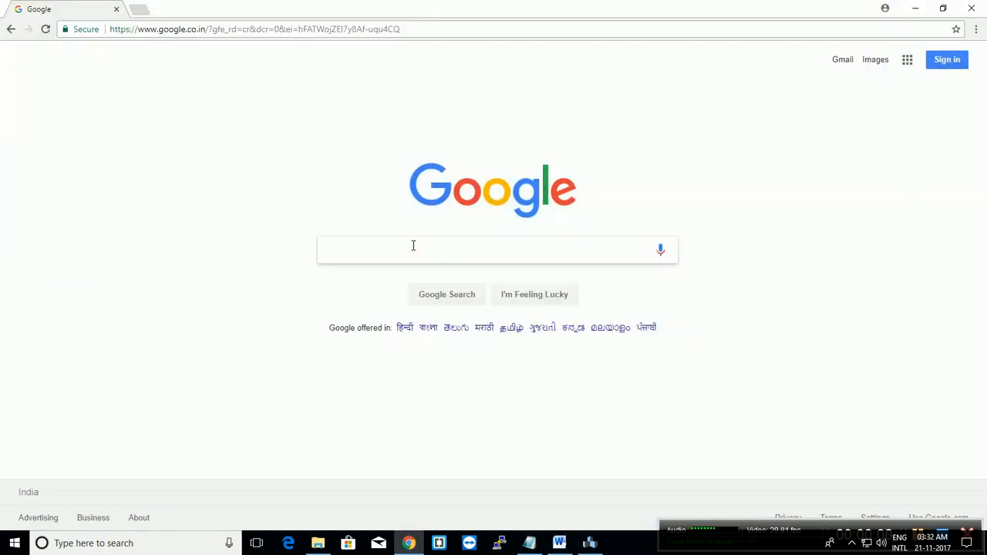
pyautogui.write('vmware workstation pro 1')
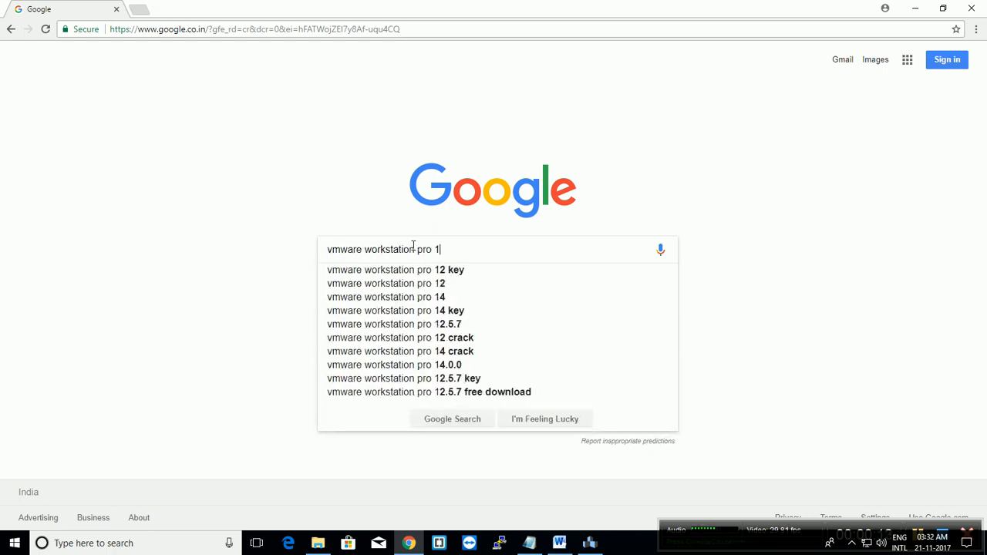
pyautogui.click(386, 296)
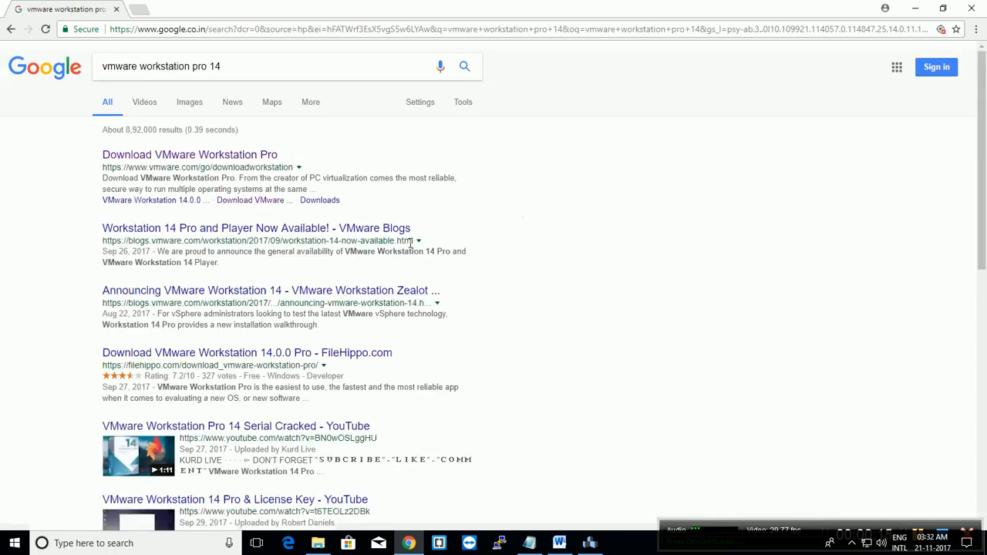
pyautogui.moveTo(189, 155)
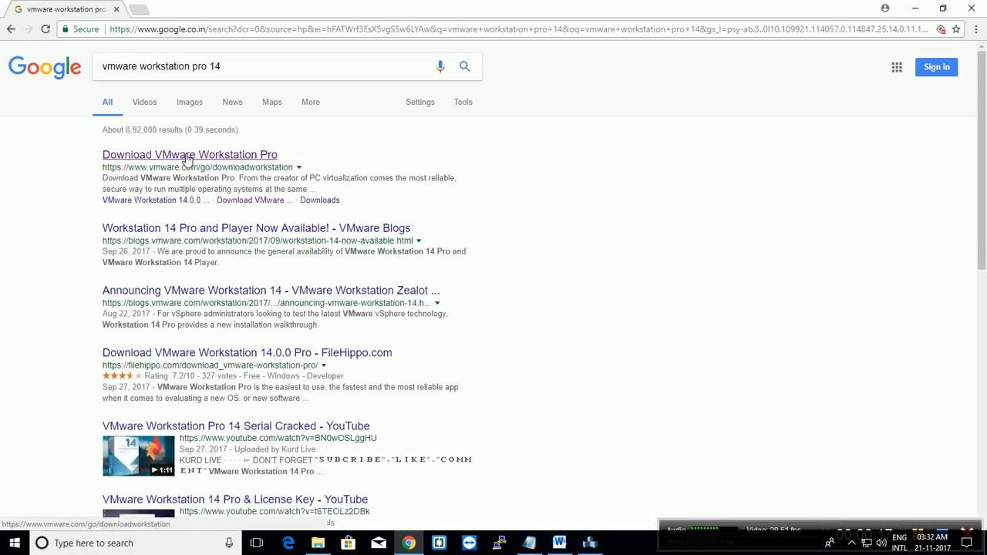
pyautogui.click(188, 155)
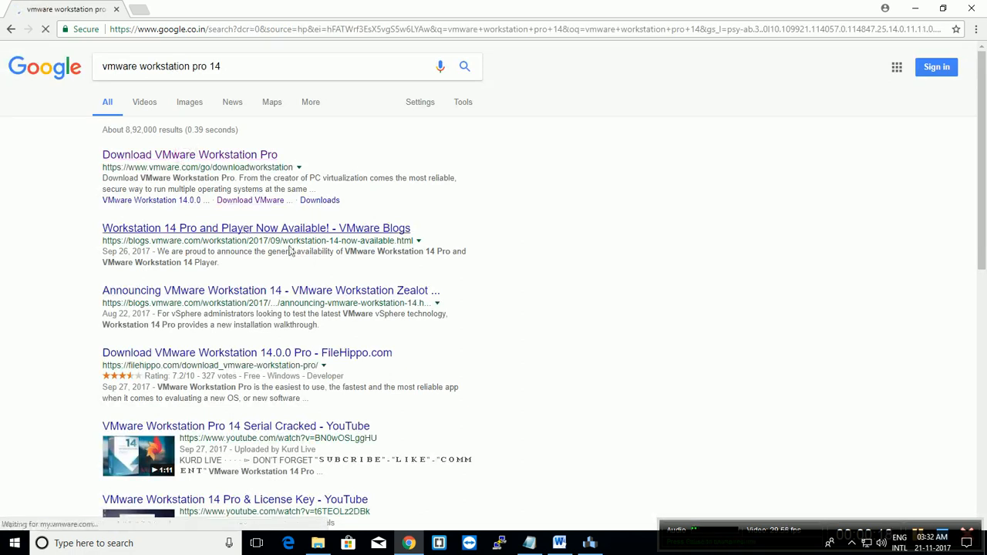
# Step: Request the Windows download of VMware Workstation 14.0.0 Pro, reaching the My VMware login page
pyautogui.click(189, 154)
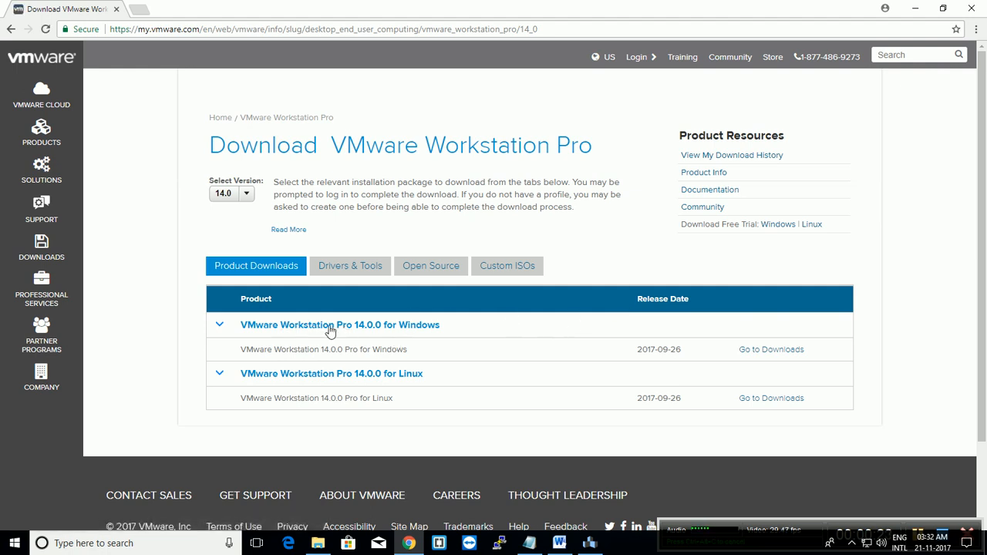
pyautogui.moveTo(401, 385)
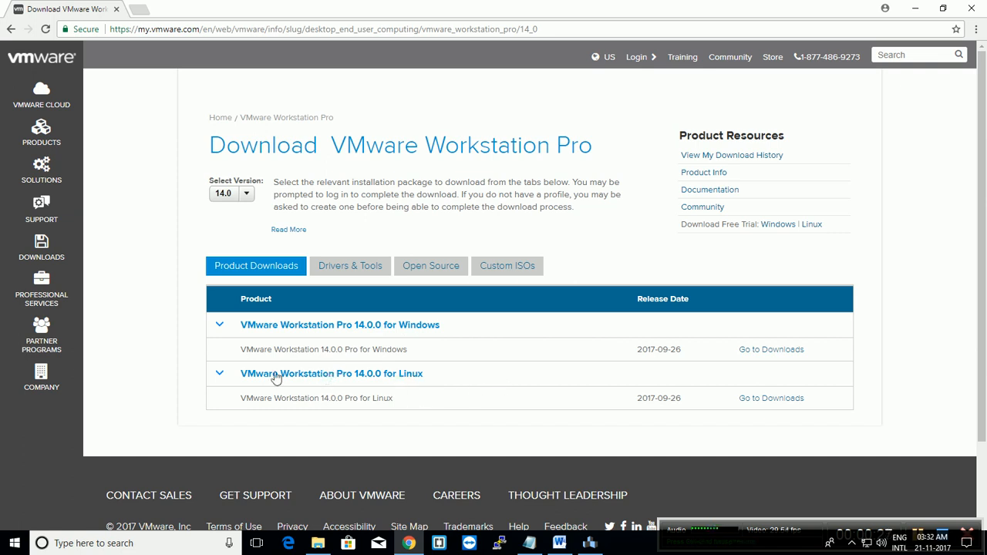
pyautogui.moveTo(712, 355)
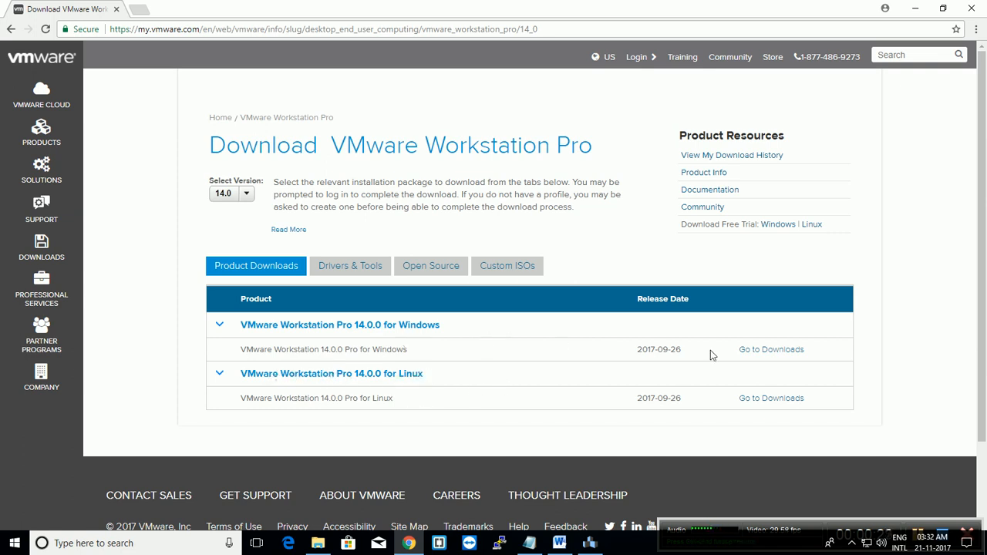
pyautogui.moveTo(708, 355)
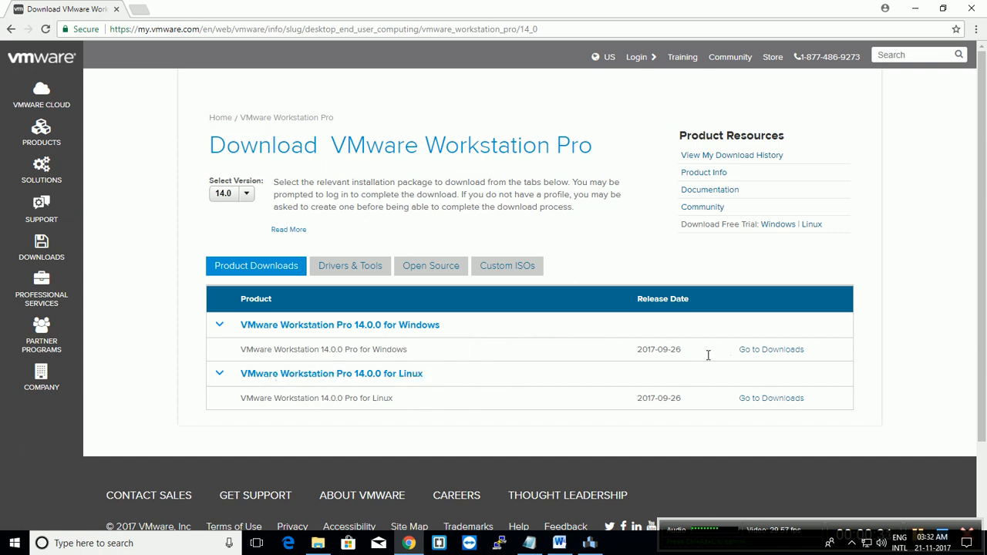
pyautogui.moveTo(772, 349)
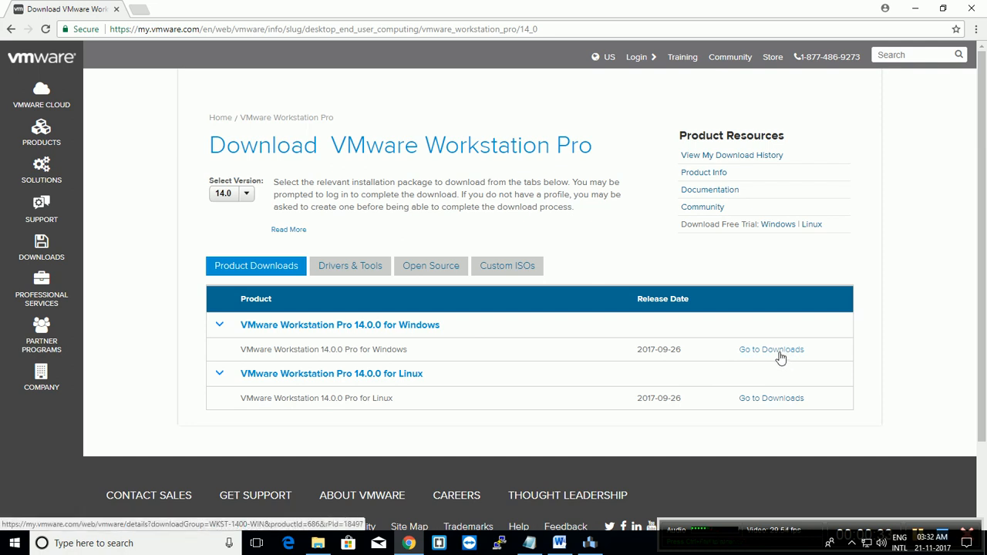
pyautogui.click(771, 349)
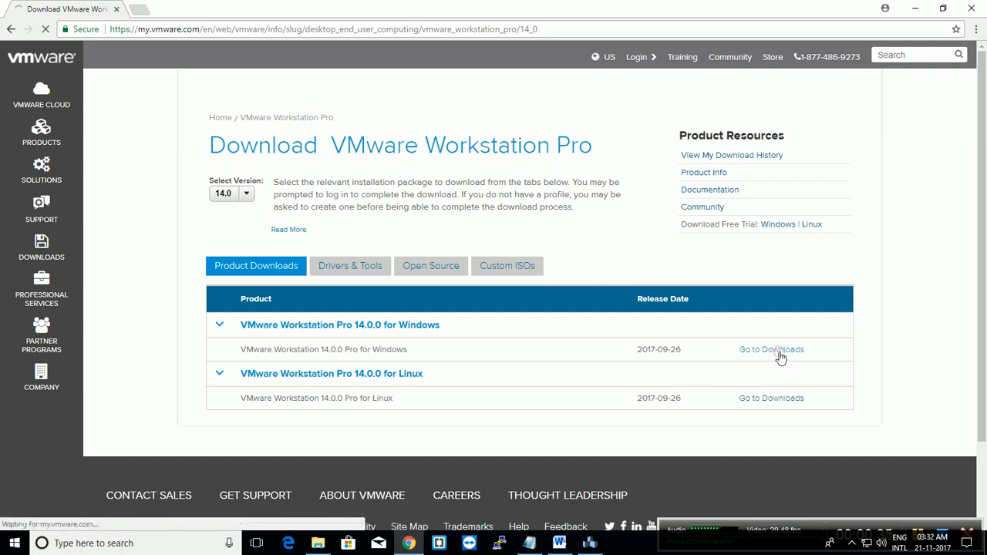
pyautogui.click(771, 349)
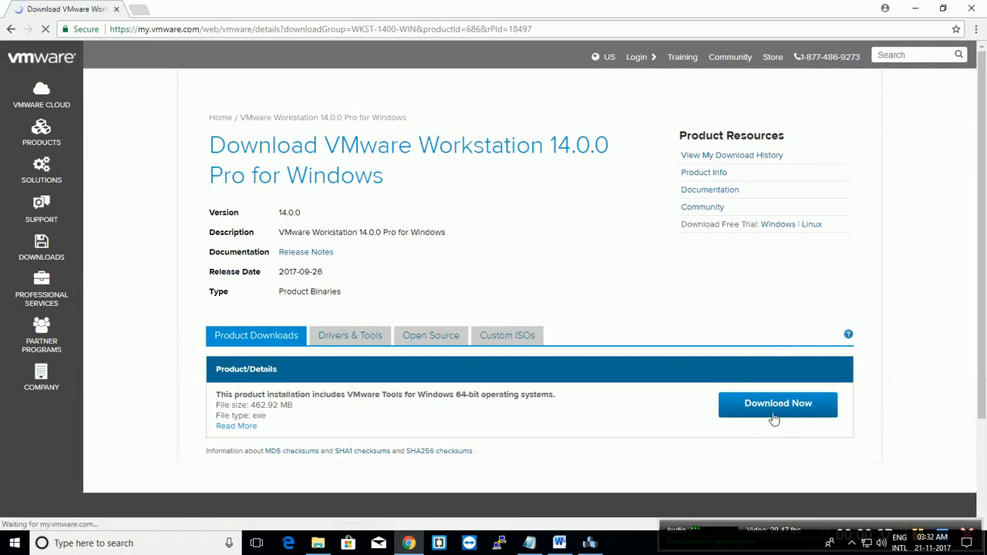
pyautogui.click(777, 404)
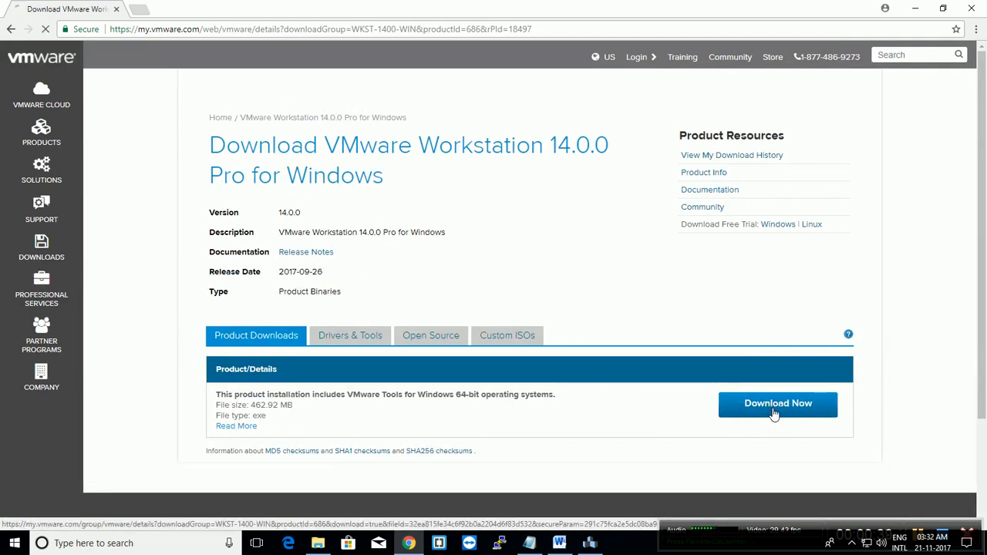
pyautogui.click(778, 403)
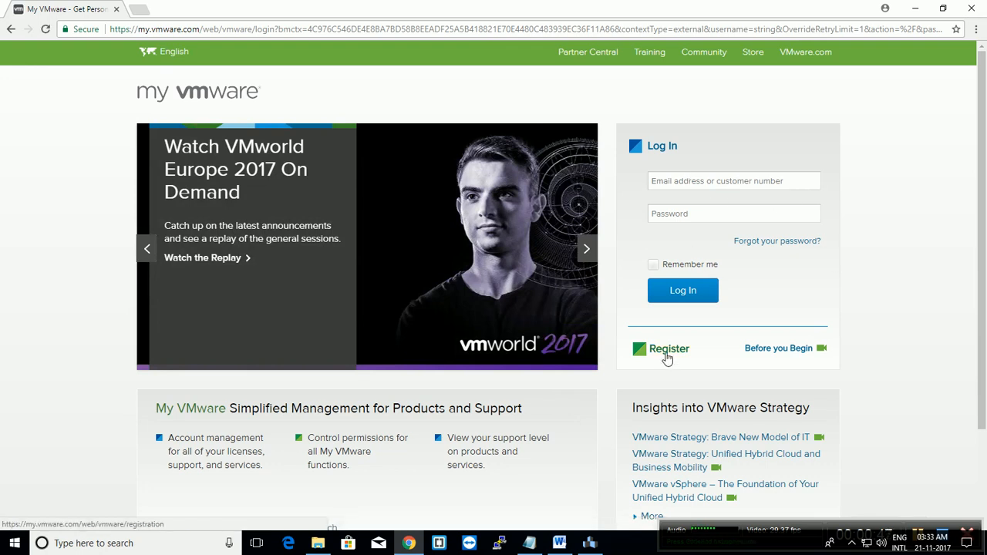
# Step: View the My VMware registration form and its Terms of Use, then close Chrome
pyautogui.click(669, 349)
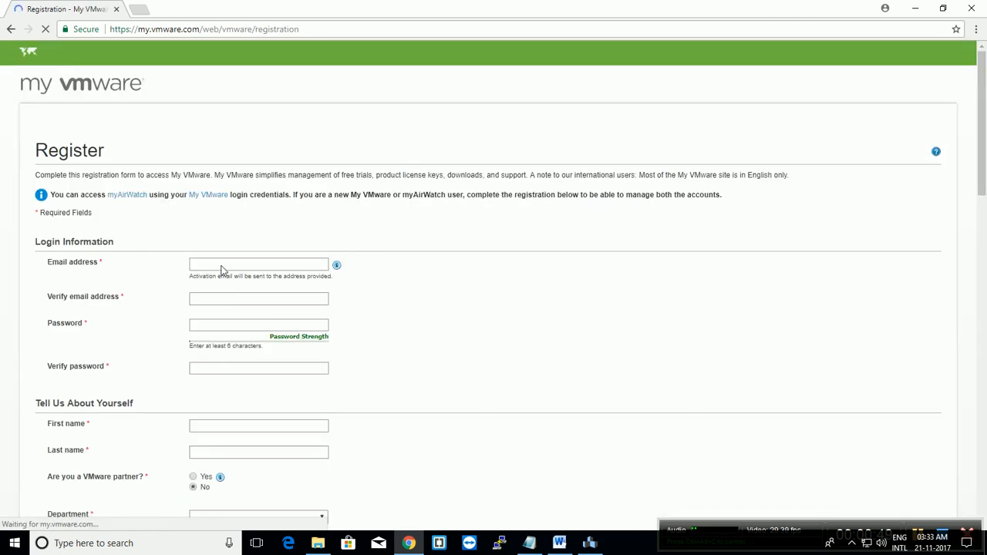
pyautogui.scroll(-3)
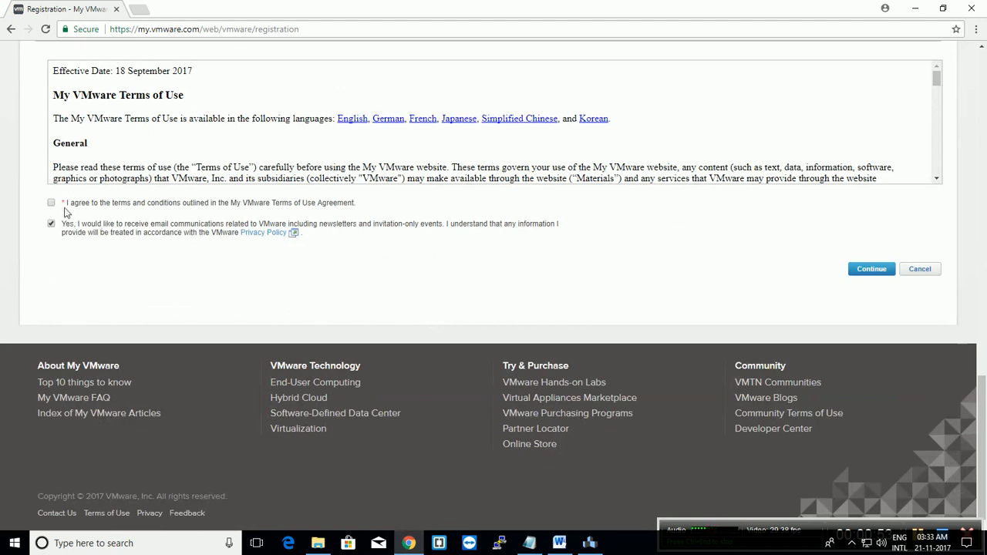
pyautogui.moveTo(777, 279)
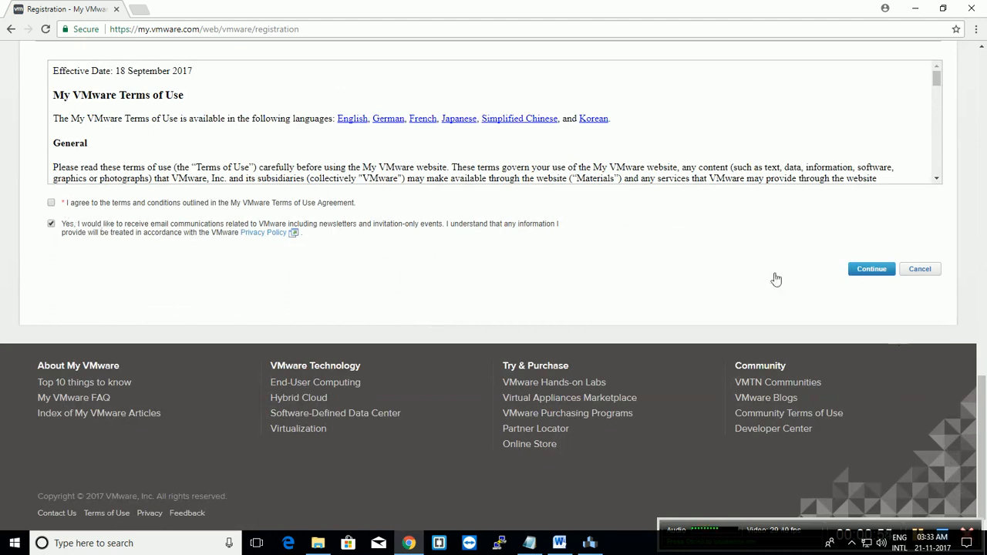
pyautogui.scroll(3)
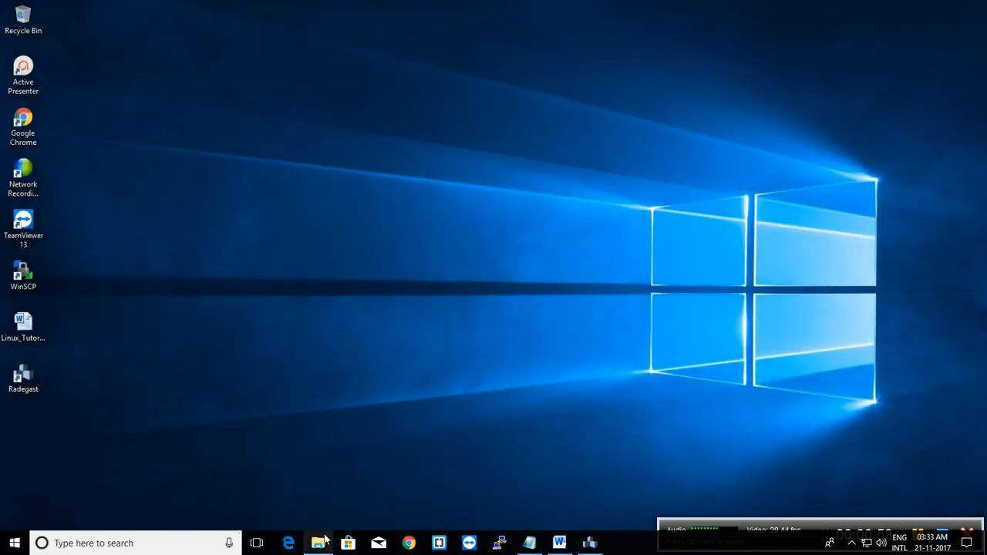
# Step: Run the VMware-workstation-full-14.0.0 installer from the Downloads folder
pyautogui.click(318, 543)
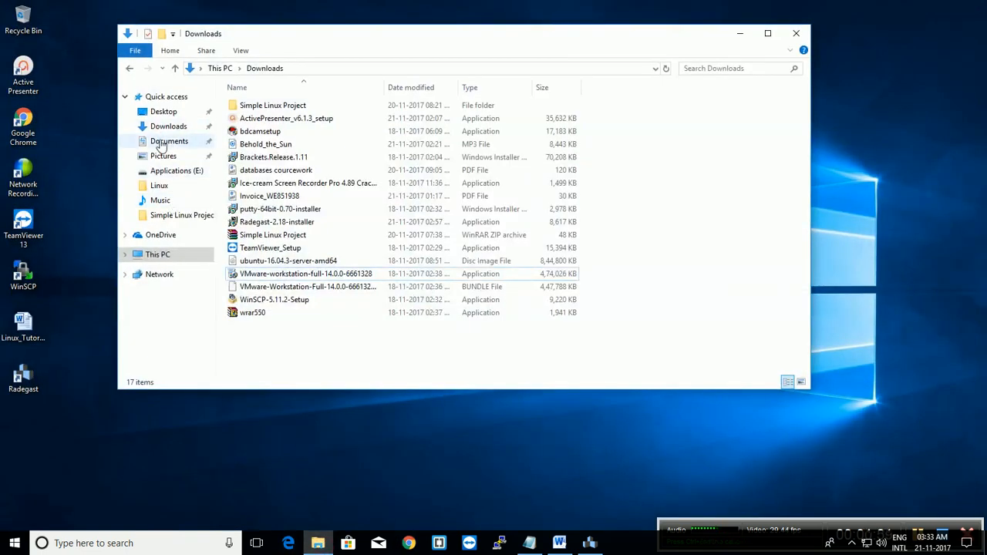
pyautogui.click(305, 273)
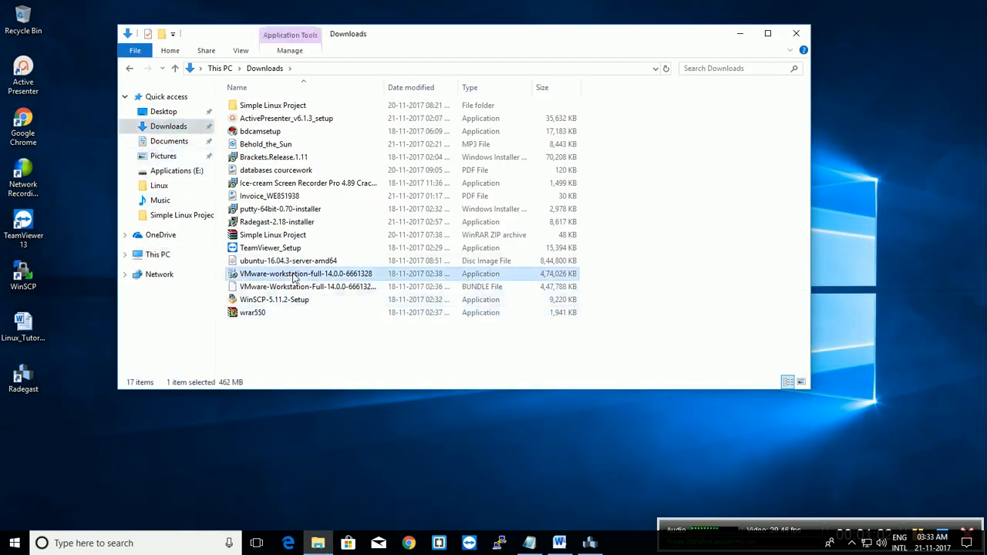
pyautogui.rightClick(305, 275)
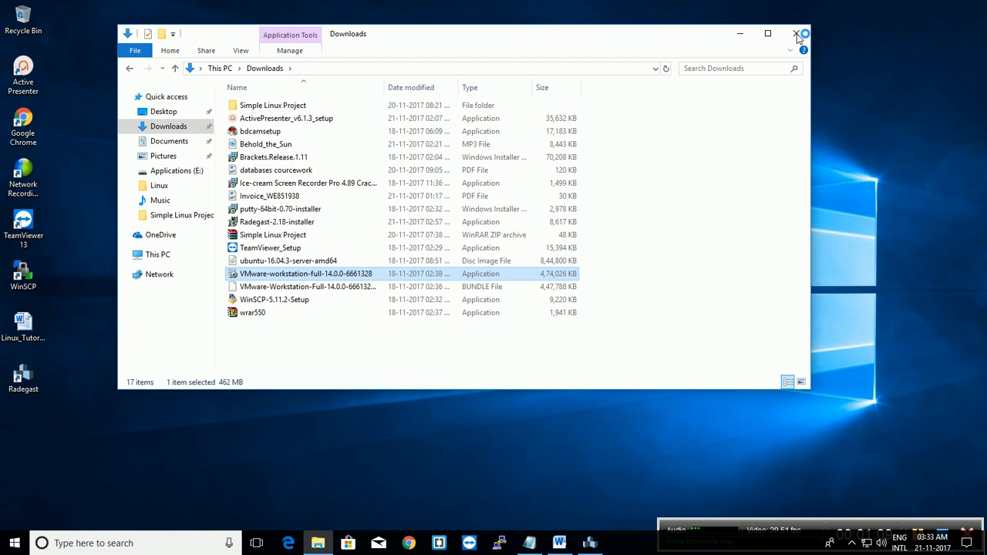
pyautogui.moveTo(744, 41)
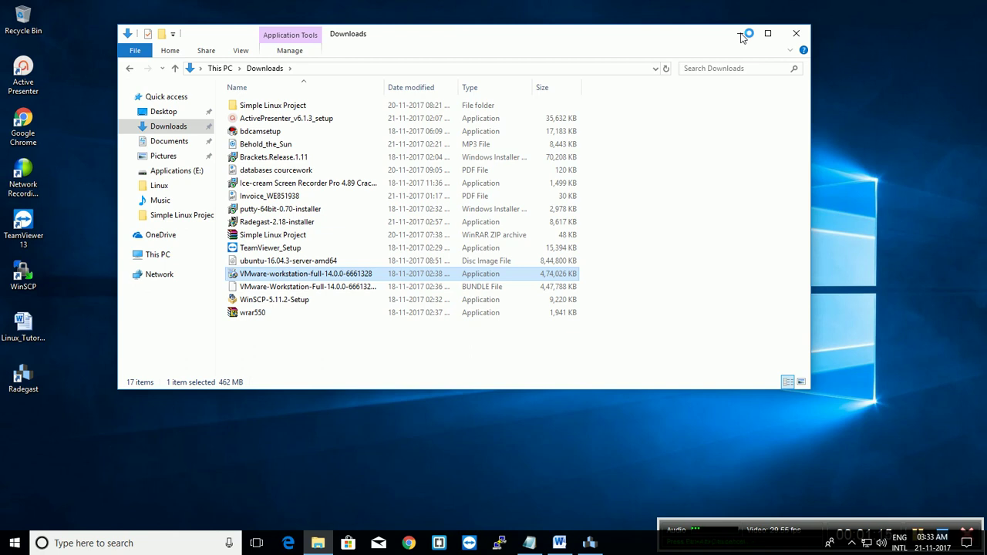
pyautogui.doubleClick(306, 274)
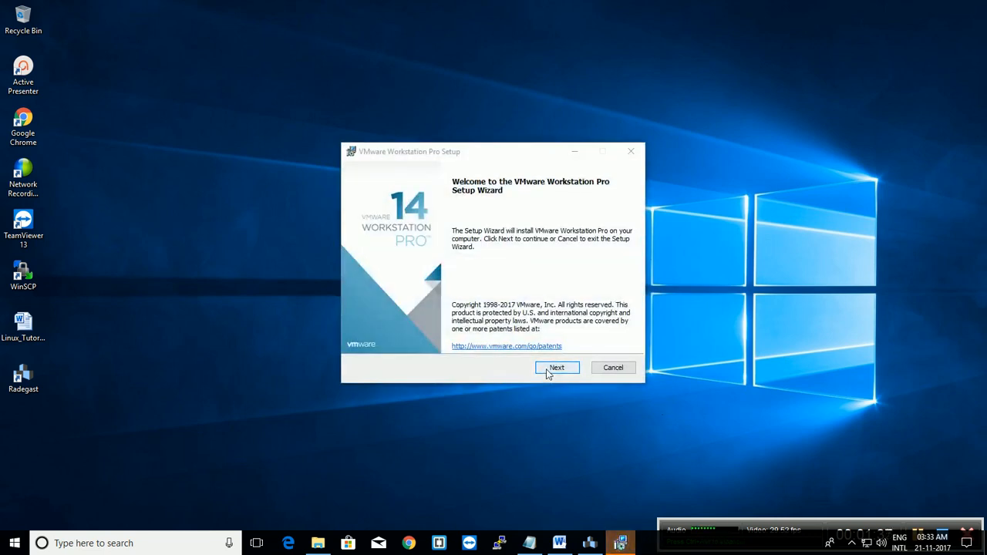
# Step: Keep the default install location and turn off 'Check for product updates on startup'
pyautogui.click(557, 367)
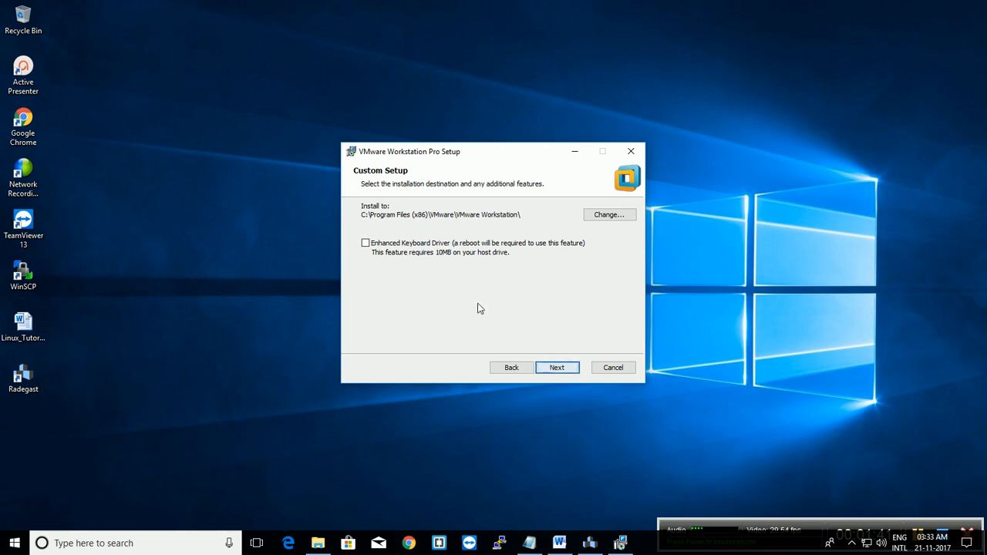
pyautogui.moveTo(483, 291)
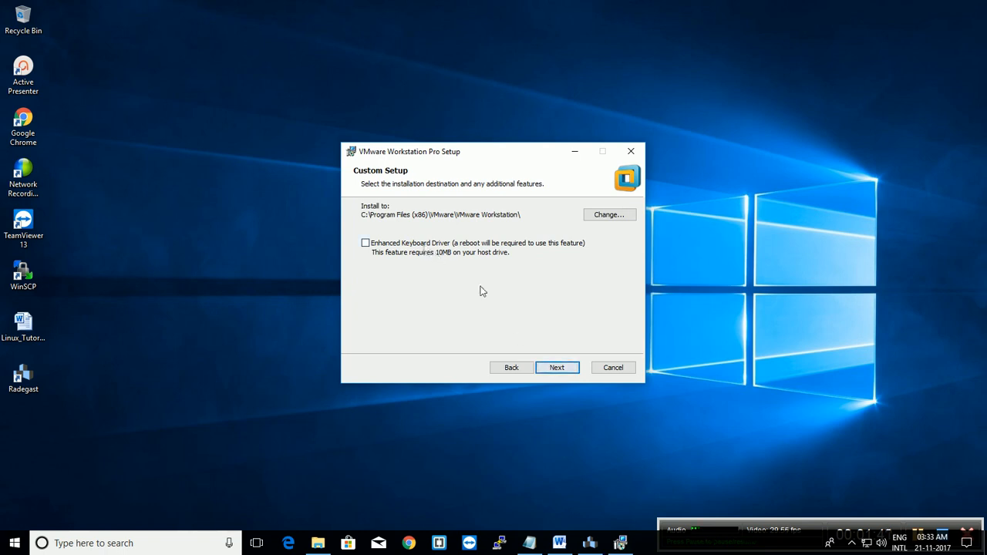
pyautogui.moveTo(445, 232)
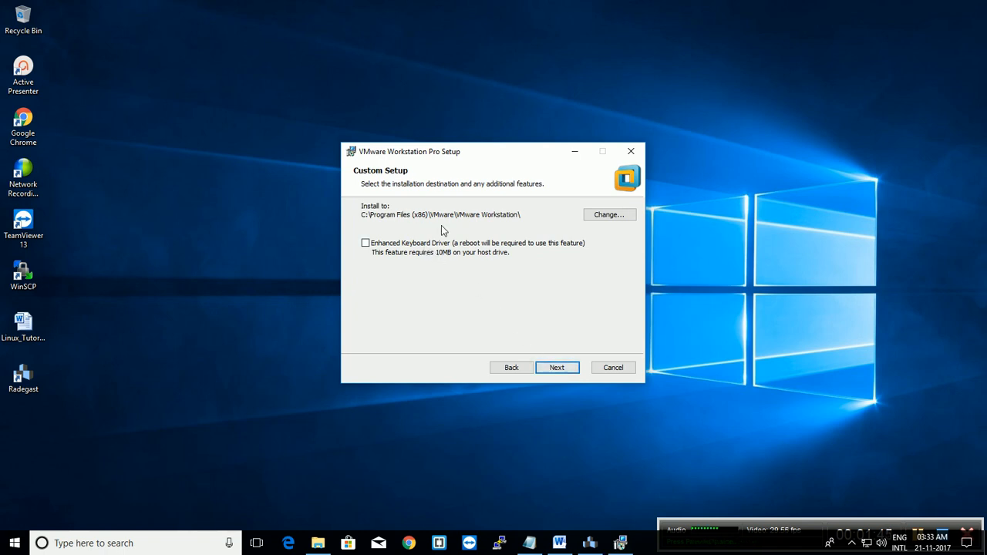
pyautogui.moveTo(593, 401)
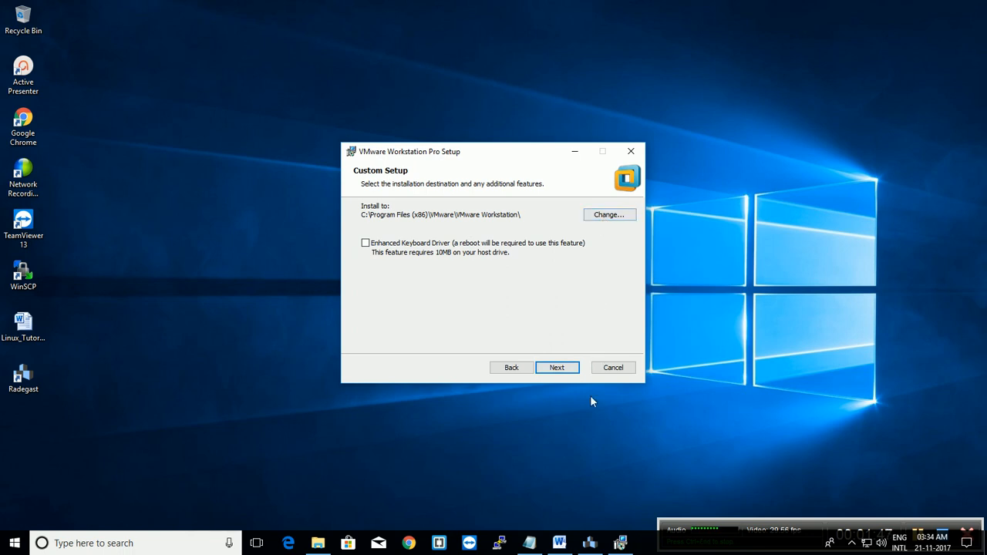
pyautogui.click(557, 367)
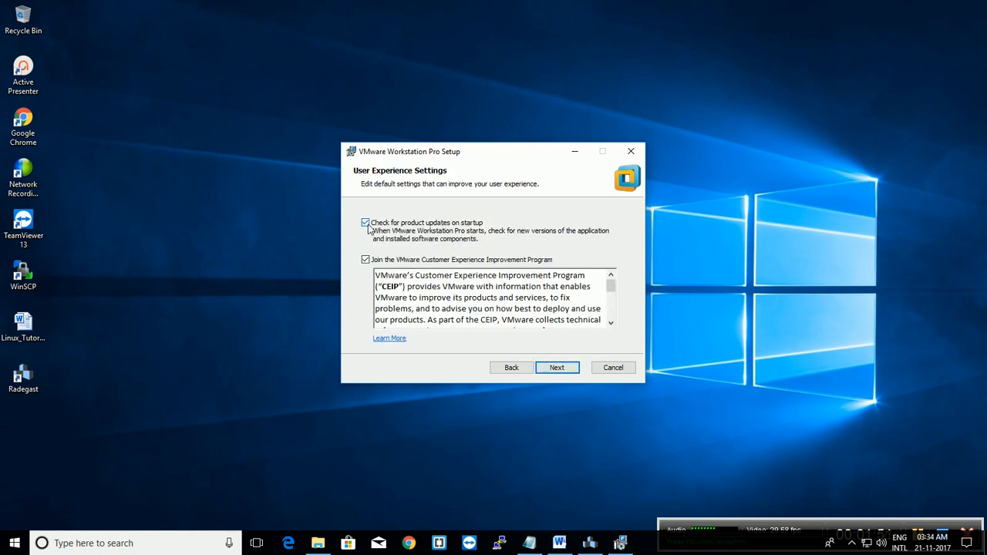
pyautogui.click(366, 222)
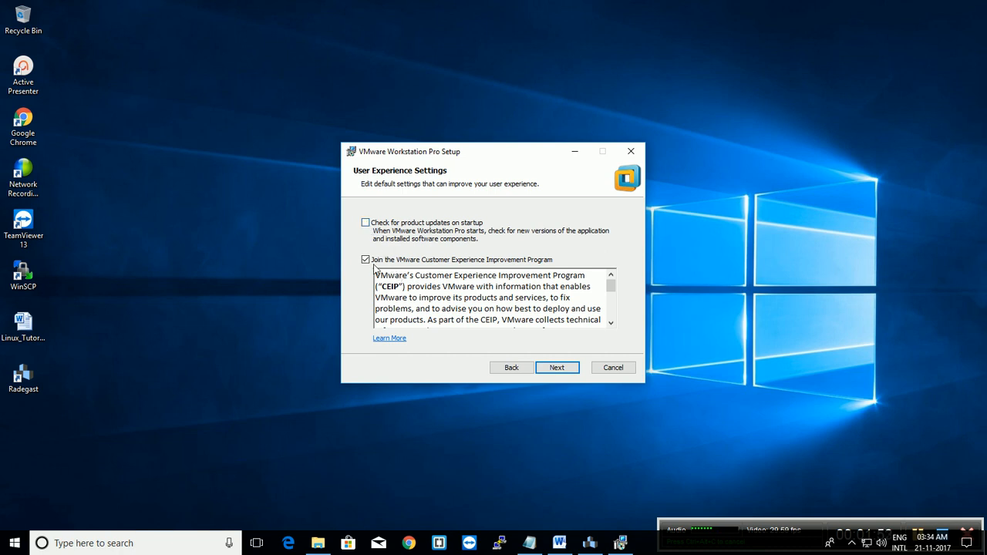
pyautogui.moveTo(496, 269)
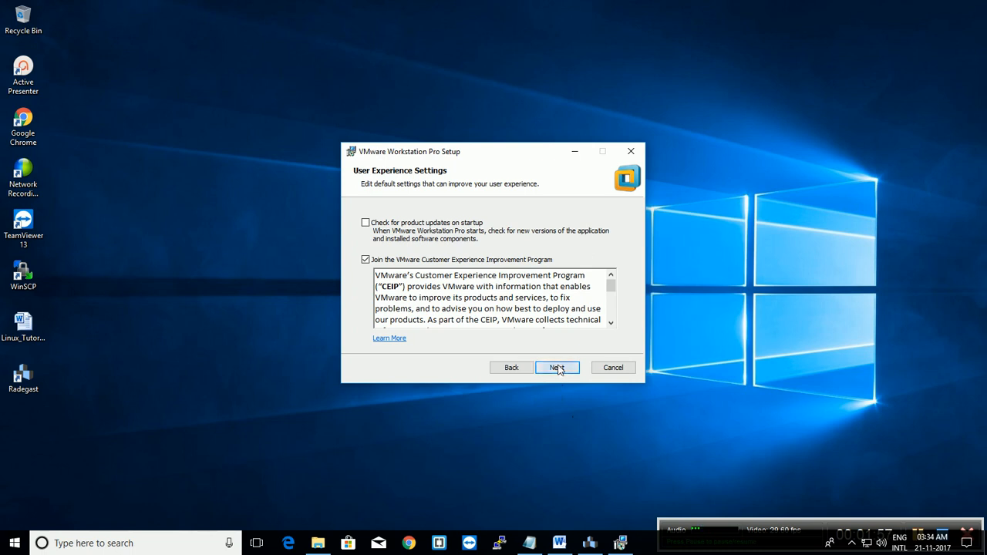
# Step: Accept user experience settings and shortcuts, then start the installation
pyautogui.click(557, 367)
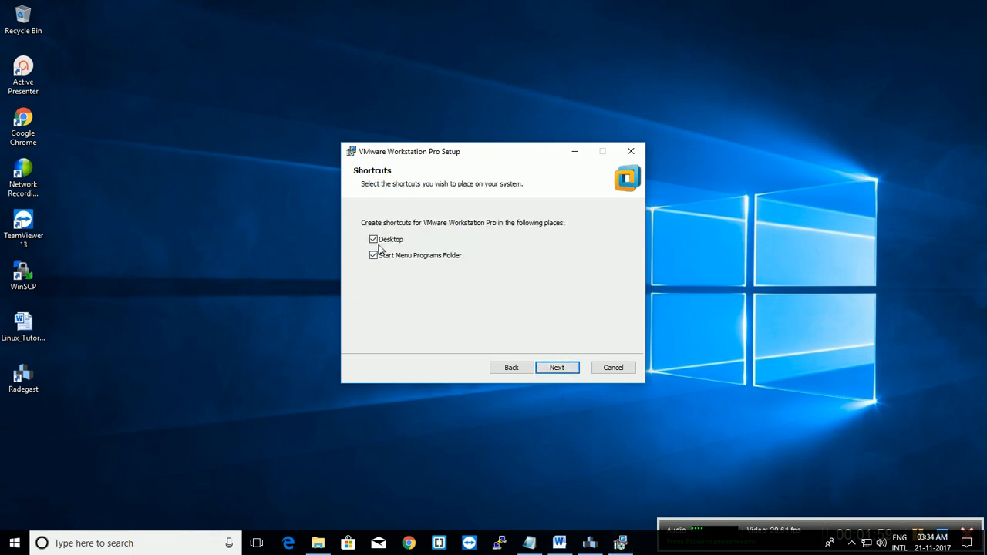
pyautogui.click(557, 368)
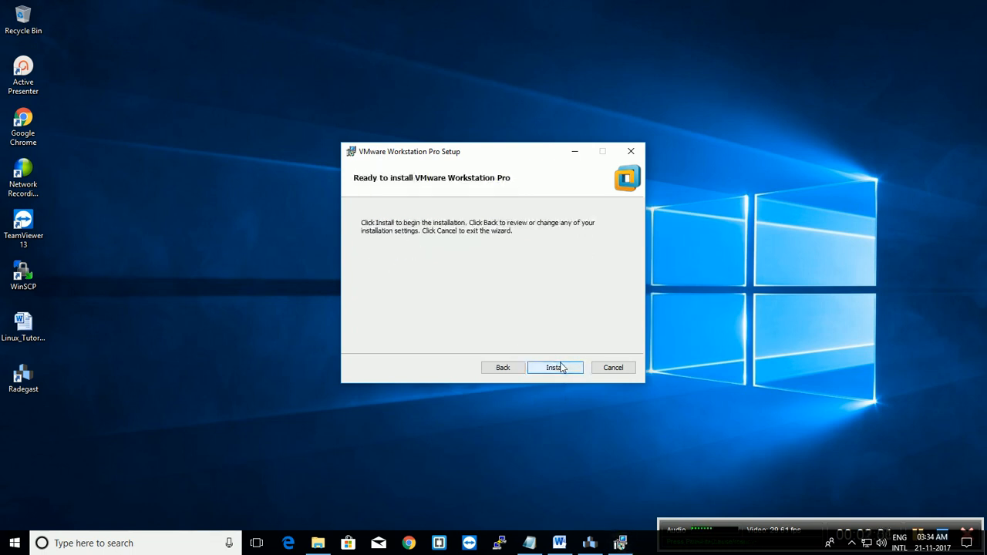
pyautogui.click(555, 367)
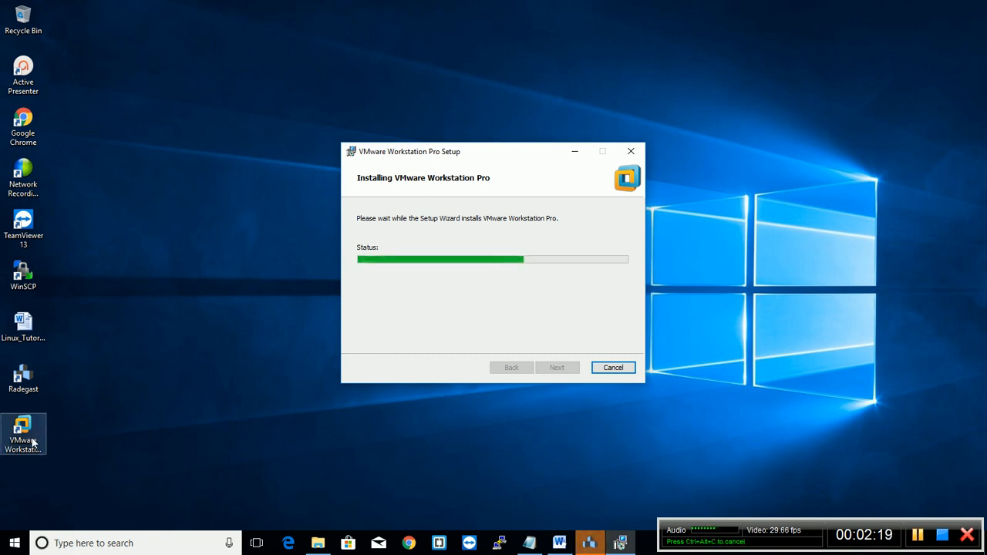
pyautogui.moveTo(271, 372)
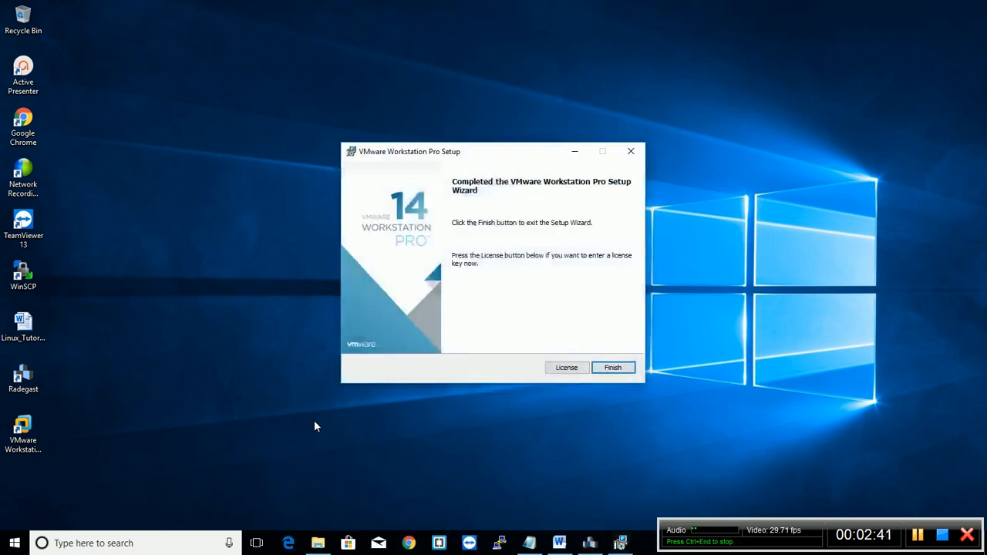
pyautogui.moveTo(612, 367)
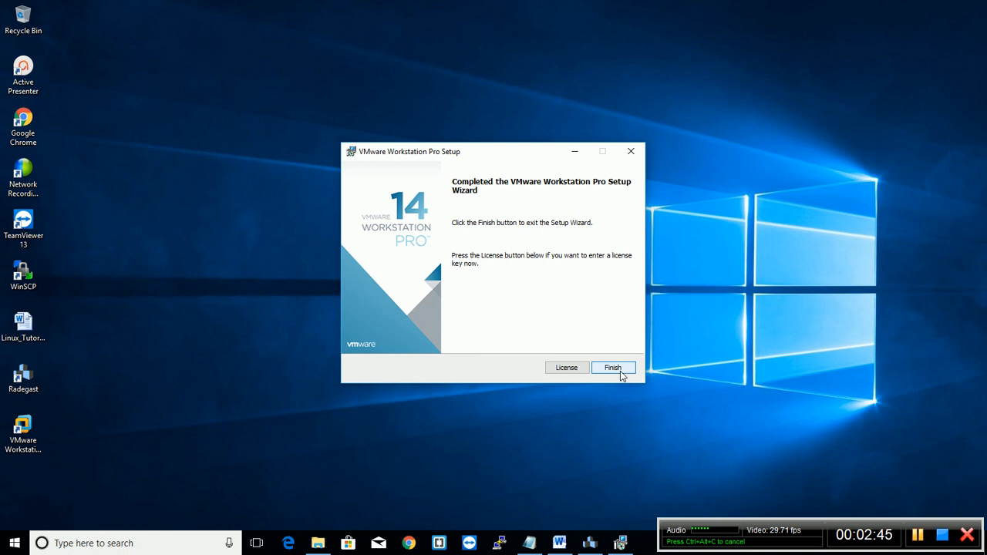
# Step: Finish the completed setup wizard, leaving the VMware Workstation Pro desktop shortcut
pyautogui.click(612, 368)
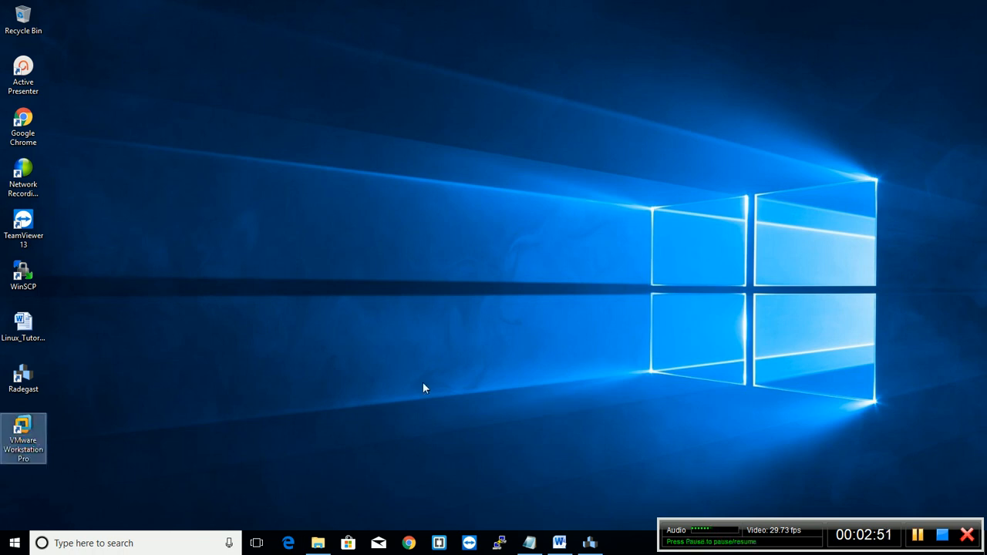
# Step: Launch VMware Workstation 14 as a 30-day trial and land on its Home tab
pyautogui.doubleClick(23, 438)
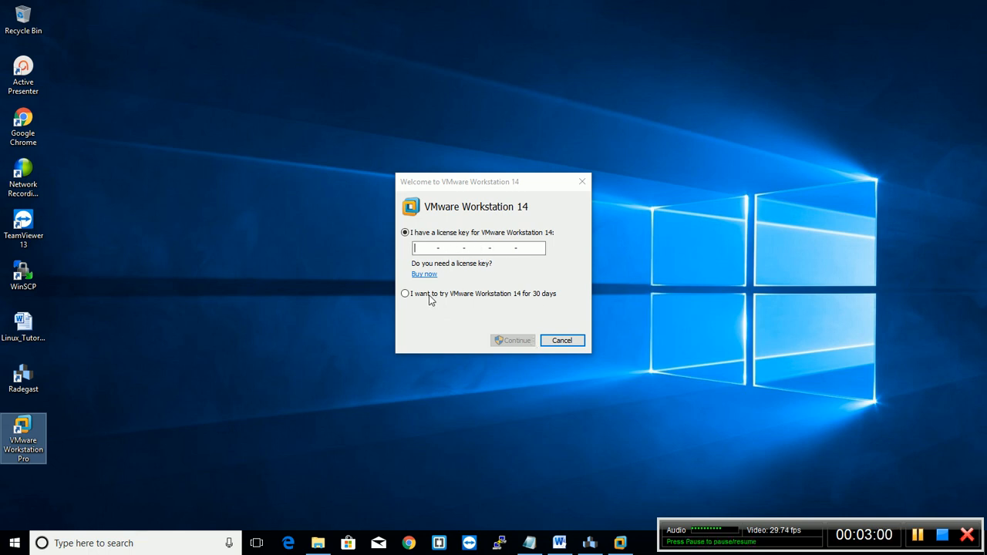
pyautogui.click(404, 293)
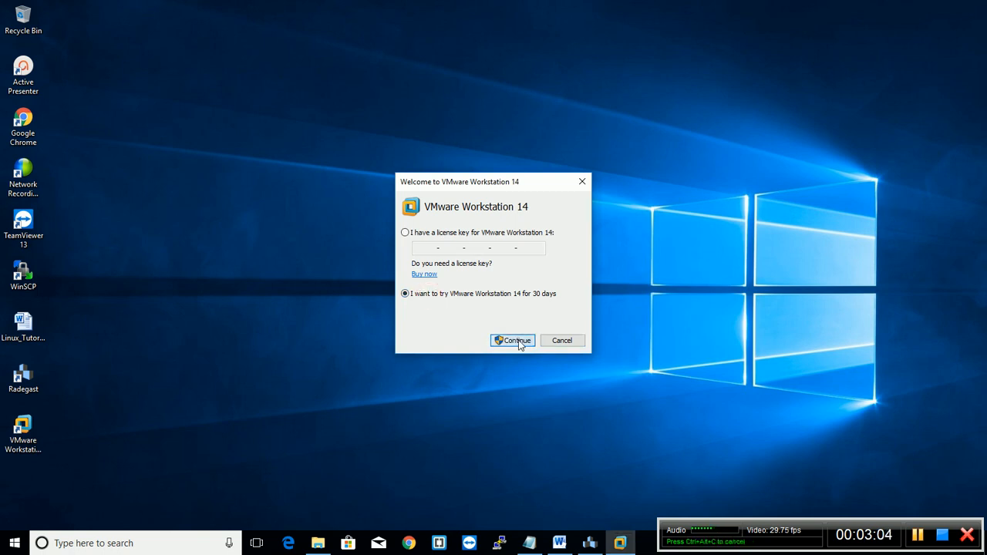
pyautogui.click(513, 341)
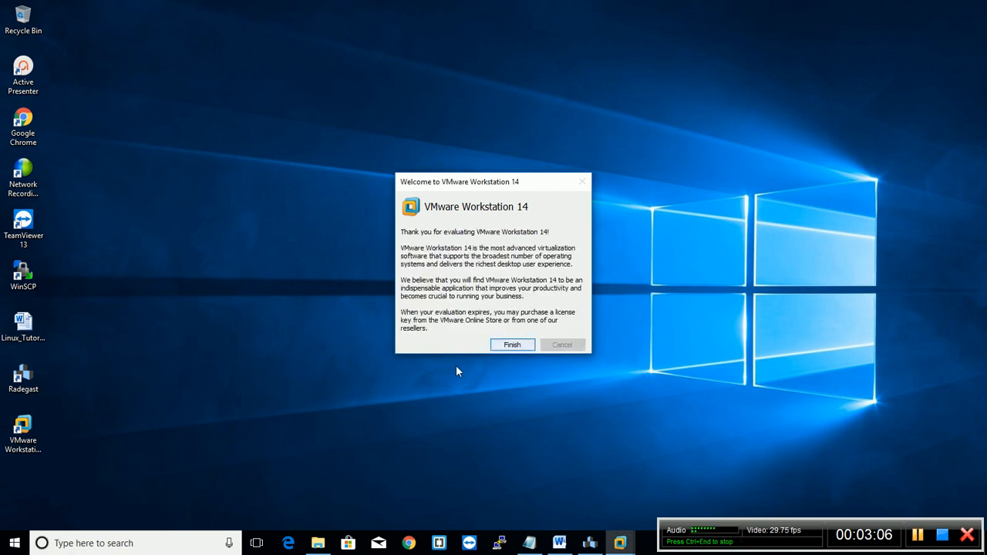
pyautogui.click(512, 346)
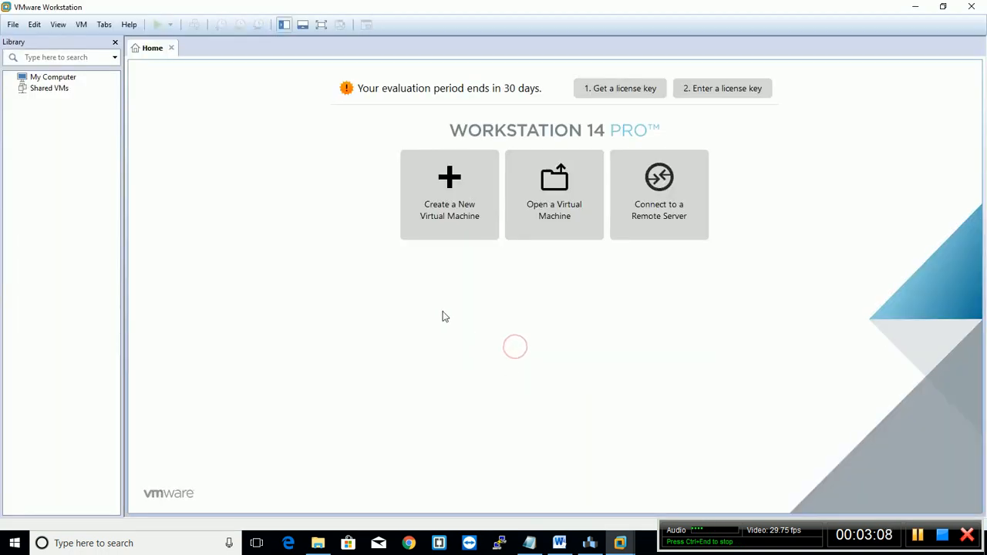
pyautogui.moveTo(349, 310)
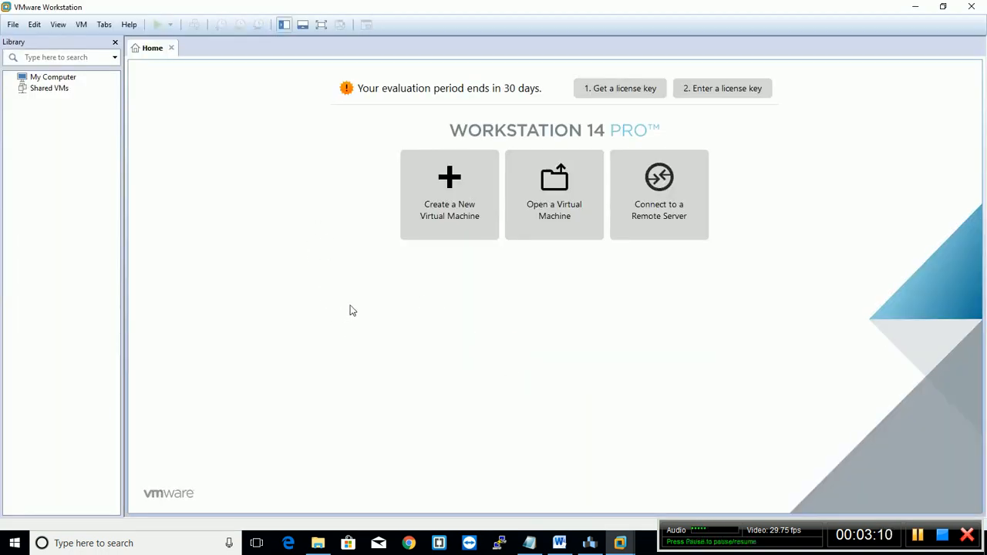